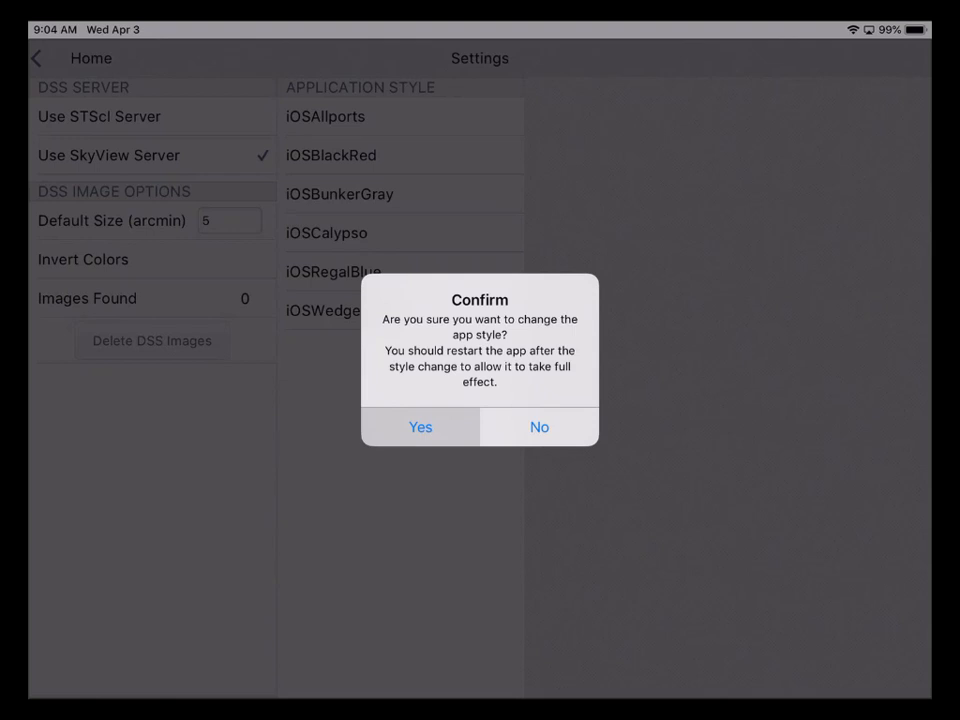
Confirm the iOSBunkerGray style change and return to the home screen
left_click(420, 428)
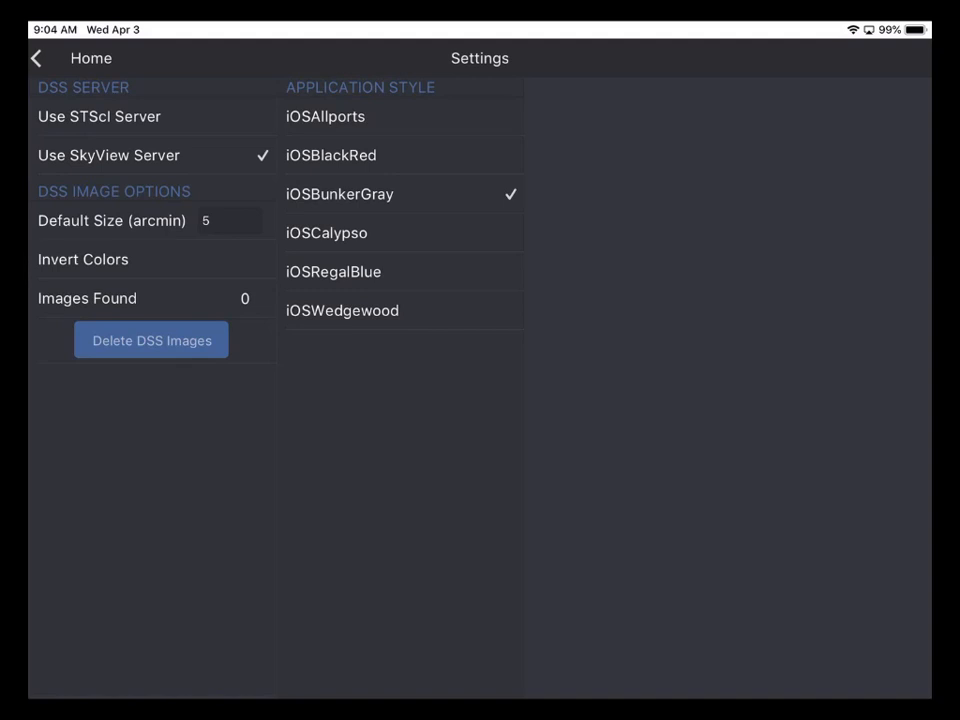
left_click(36, 56)
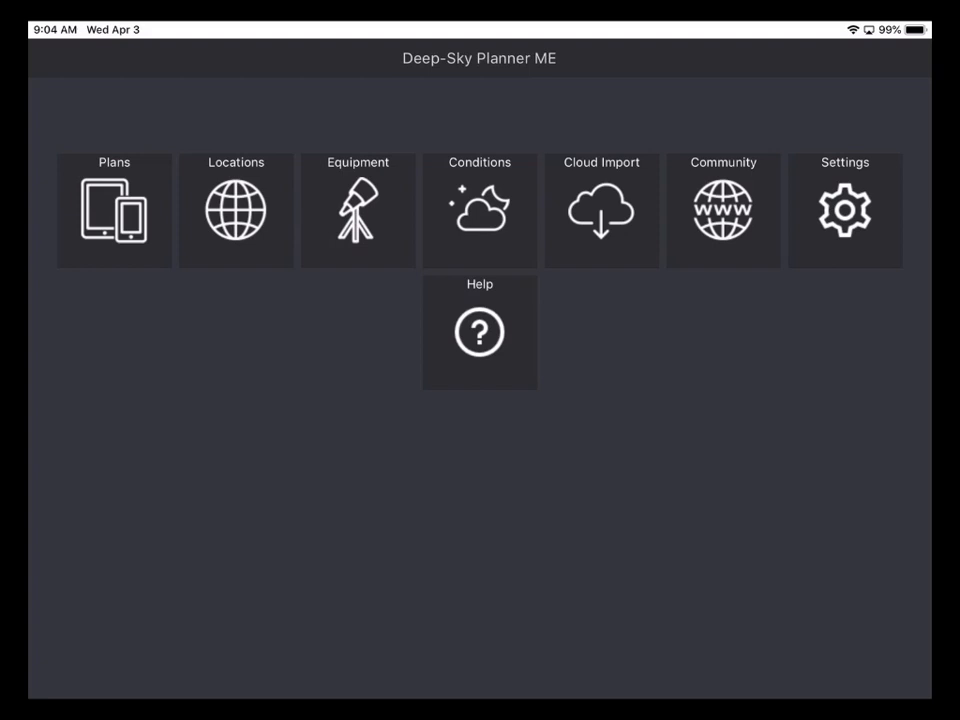
In the Locations list, mark Akron, OH as the favorite site
left_click(236, 210)
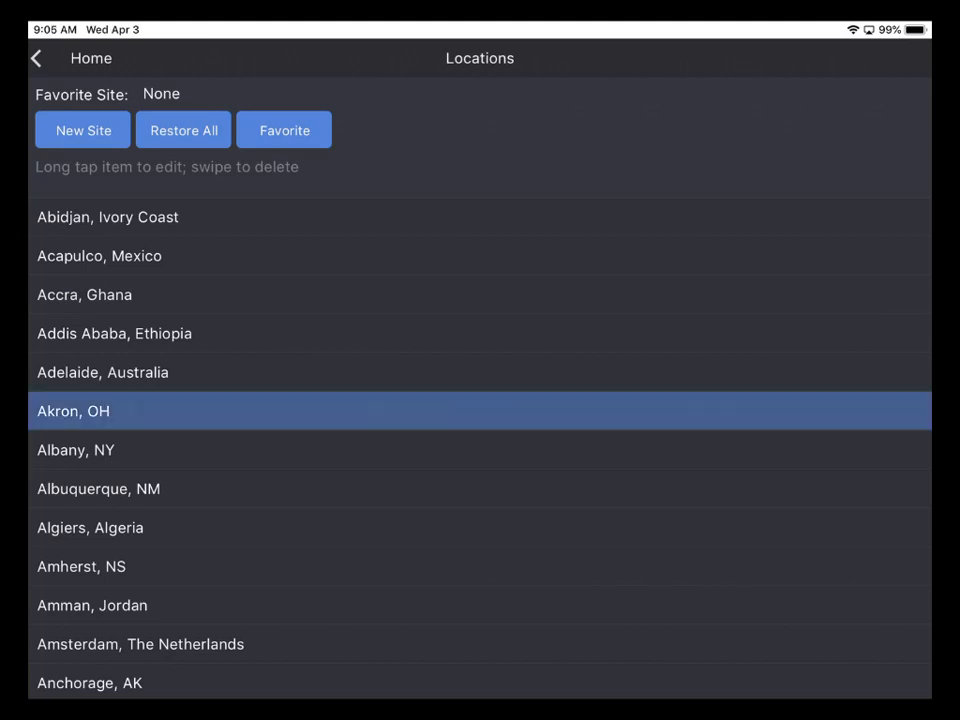
left_click(284, 130)
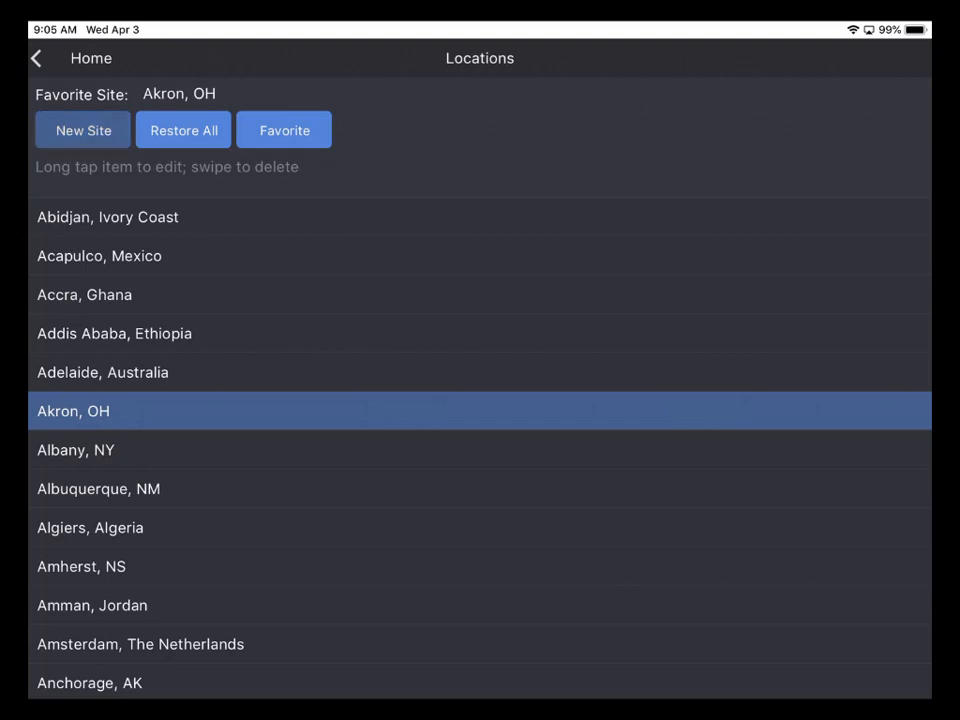
Start new site Abc with area United States and time zone Eastern Standard Time
left_click(84, 128)
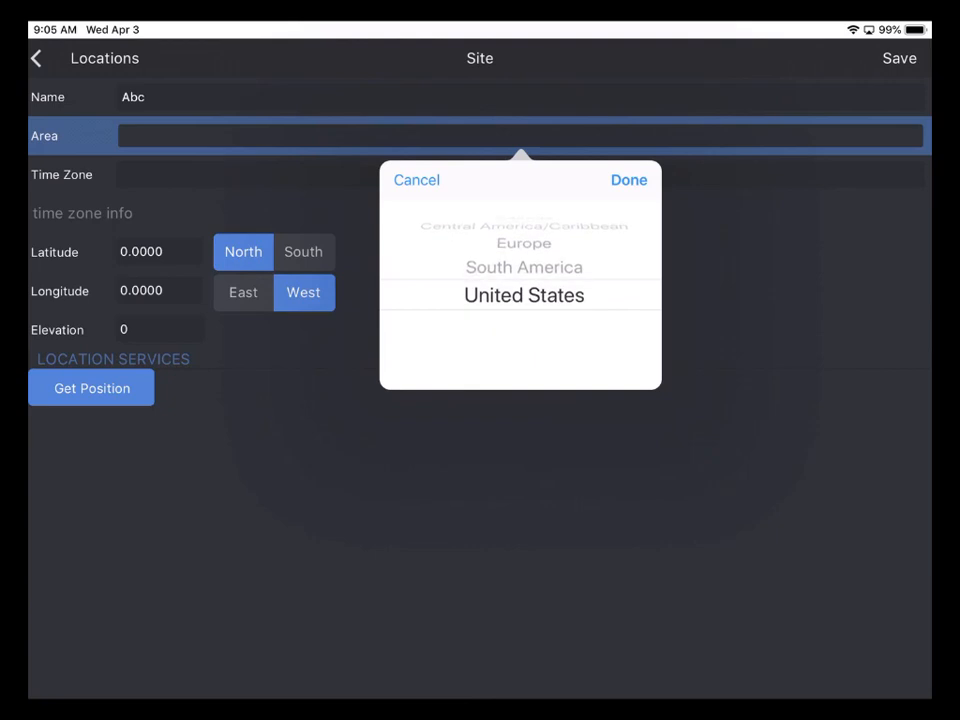
left_click(628, 180)
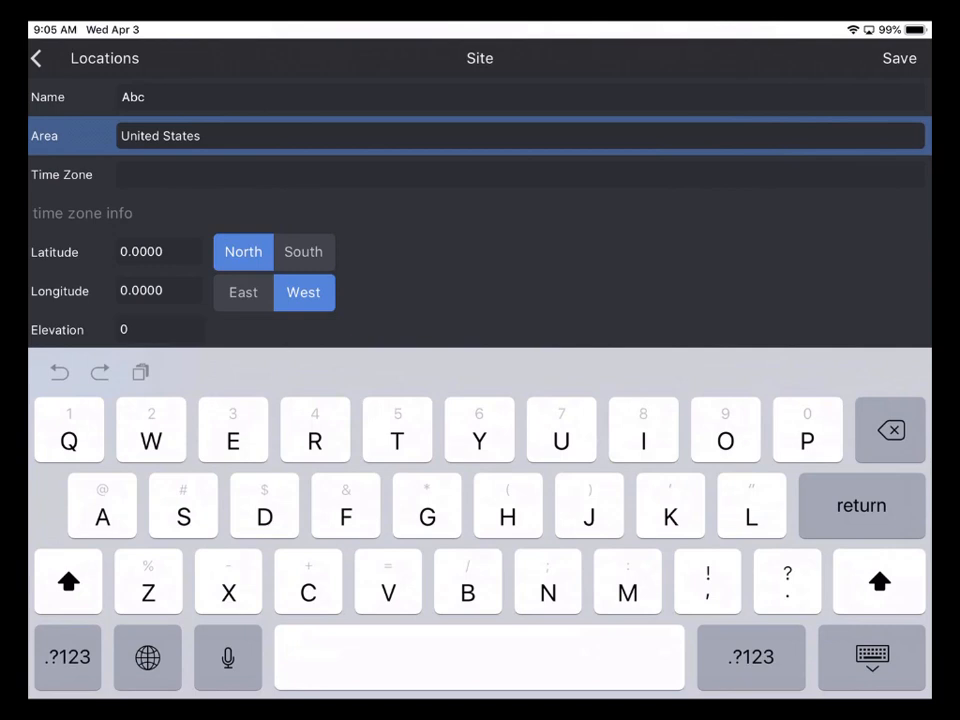
left_click(520, 174)
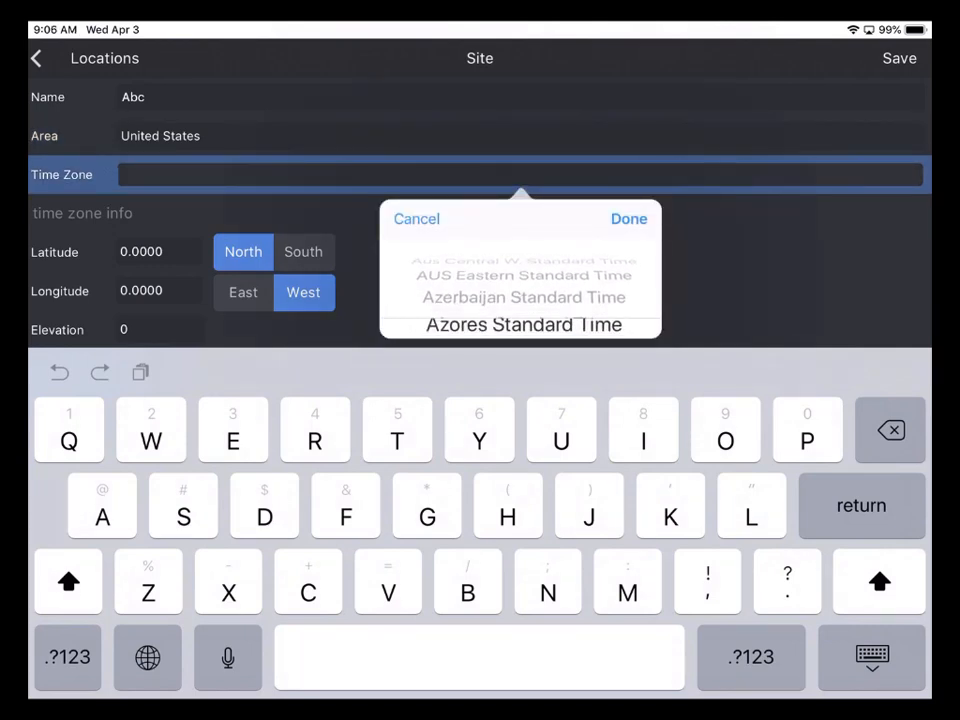
scroll("down", 3)
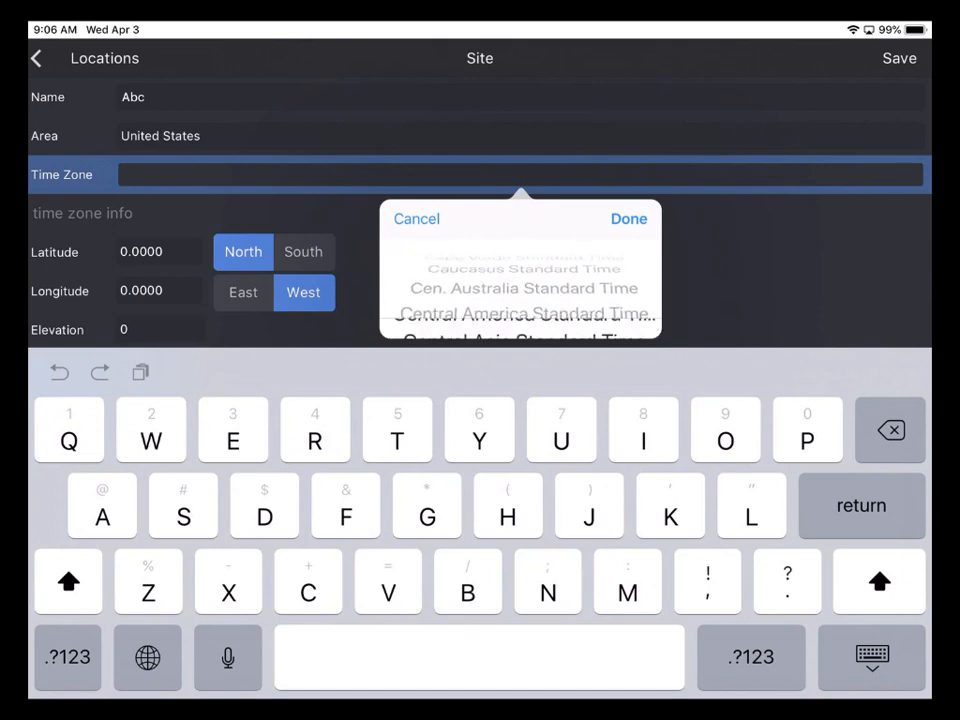
scroll("down", 3)
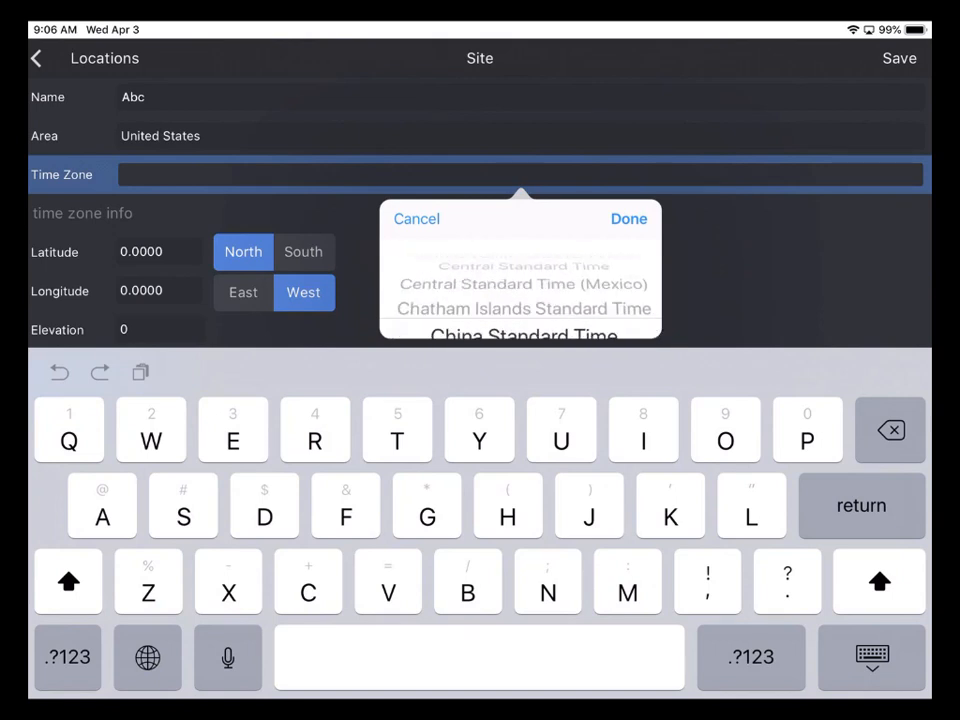
scroll("down", 3)
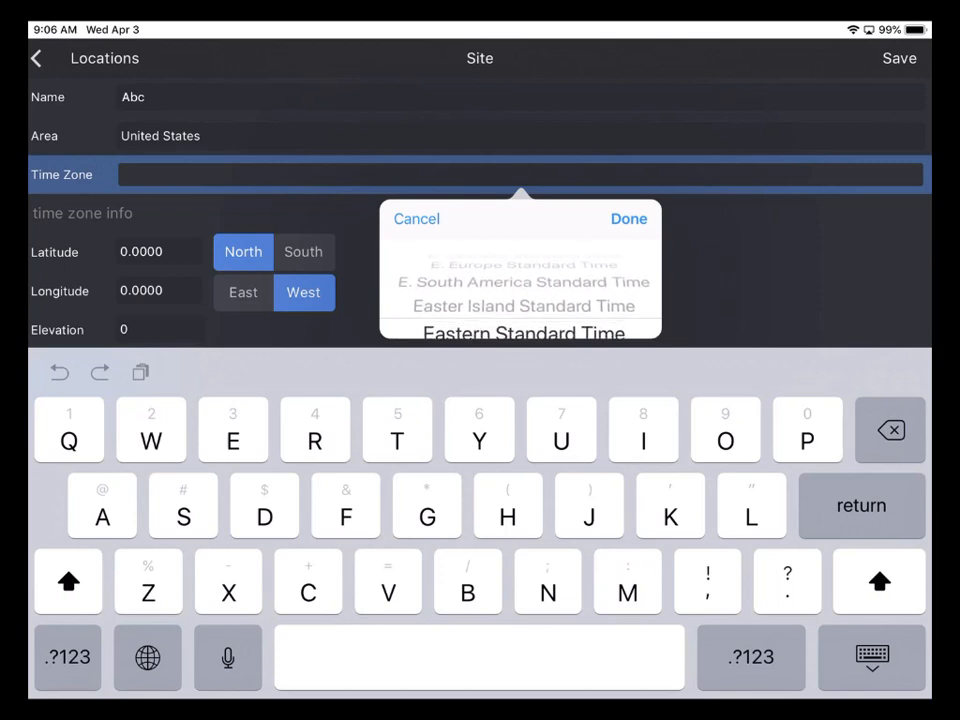
left_click(524, 332)
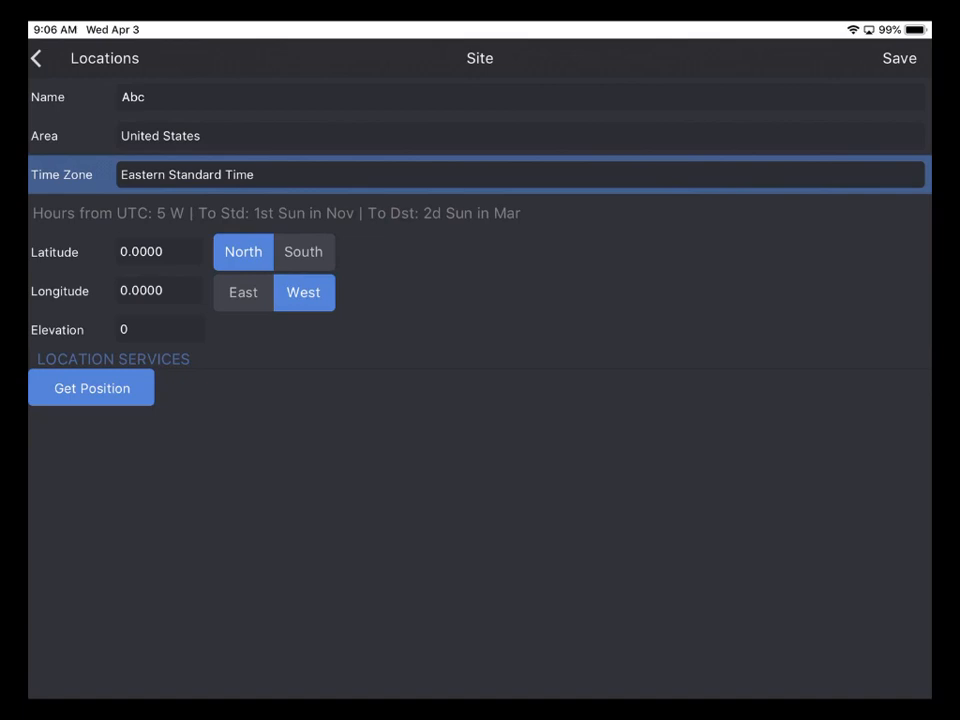
Fill Abc's coordinates via Get Position with location access allowed, then save the site
left_click(92, 388)
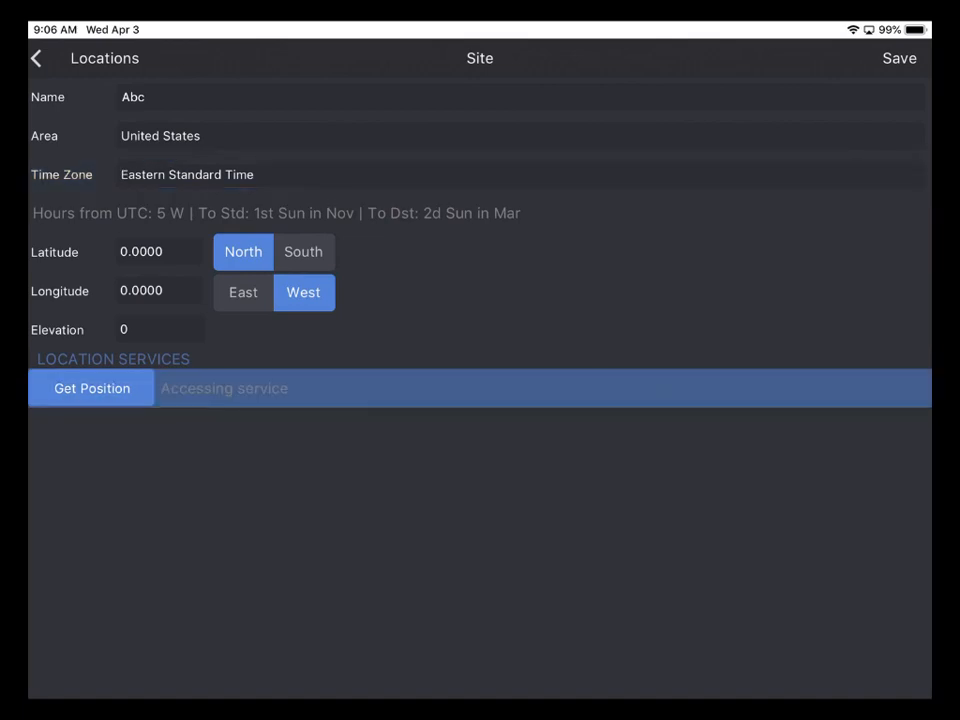
left_click(92, 388)
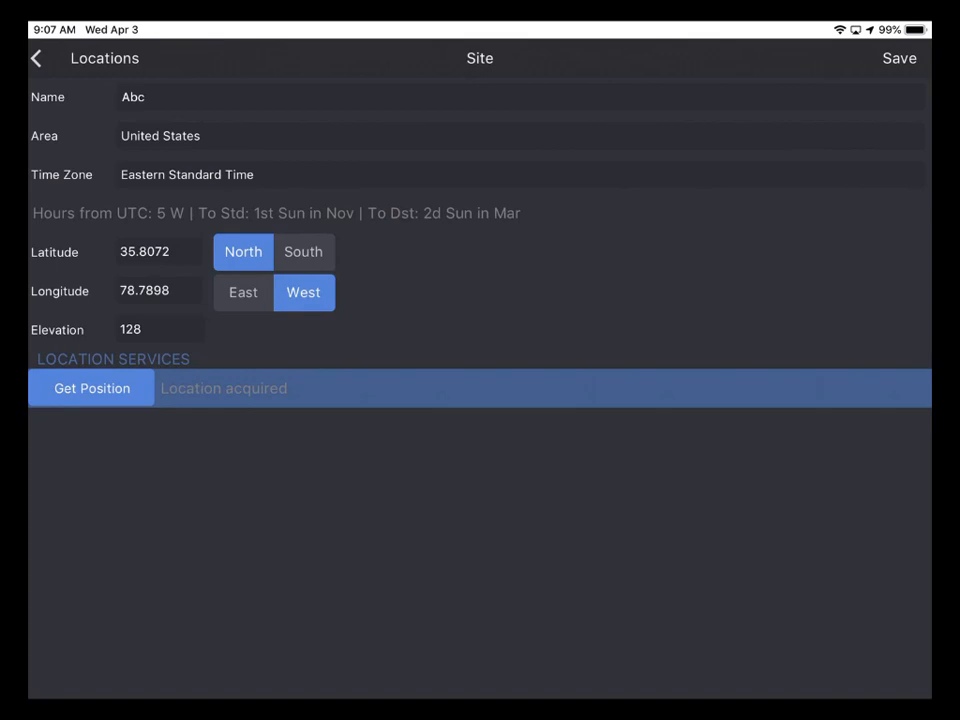
left_click(36, 58)
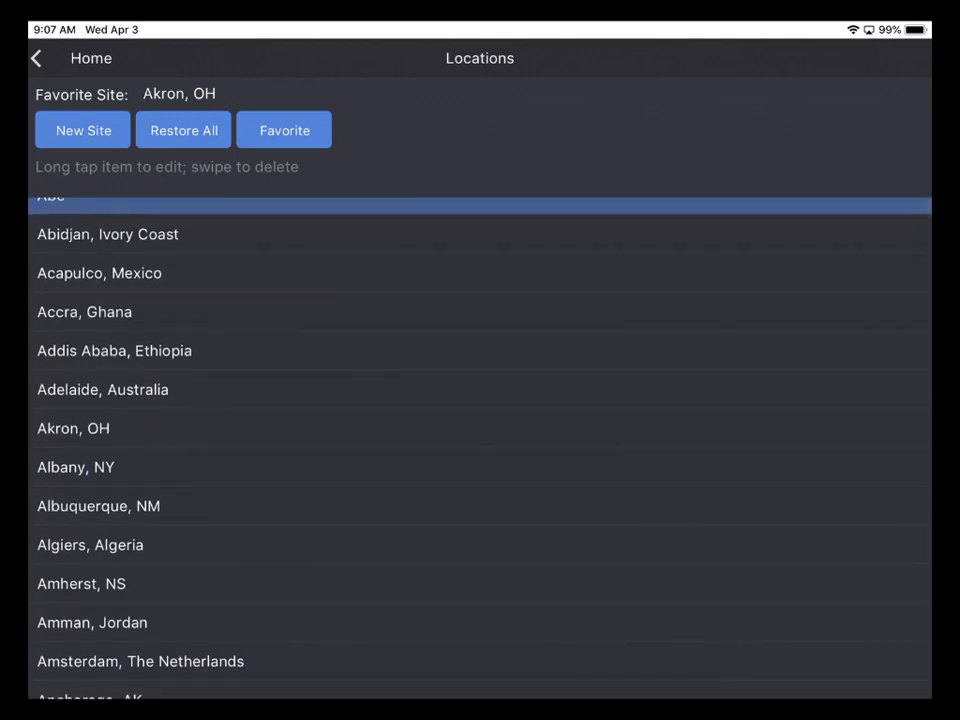
Mark Abc as the favorite site, return home and go to the Plans list
left_click(284, 130)
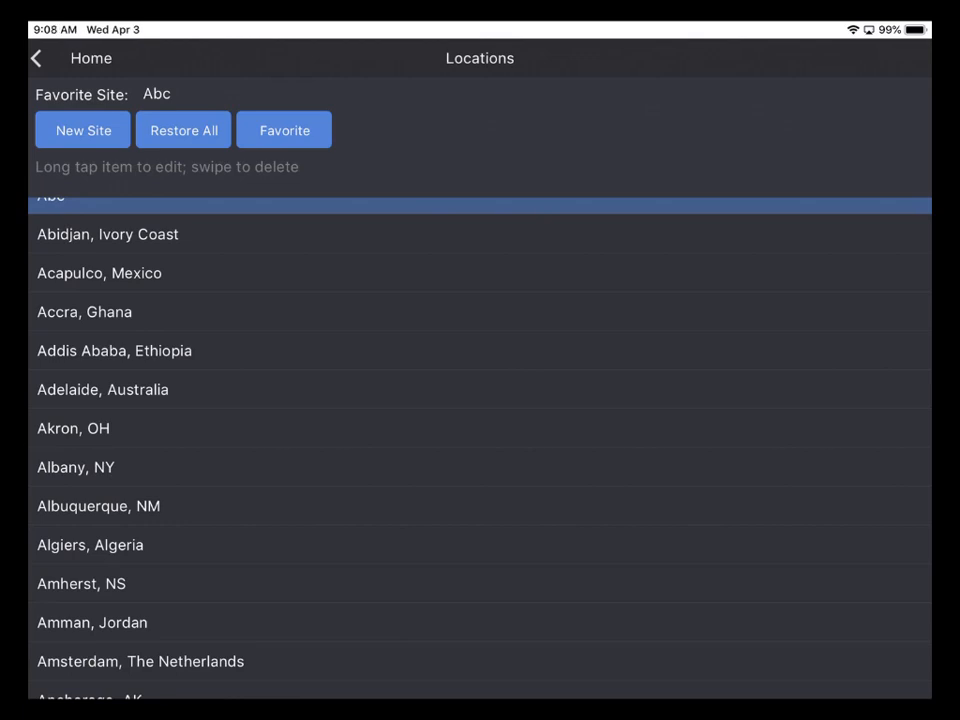
scroll("down", 3)
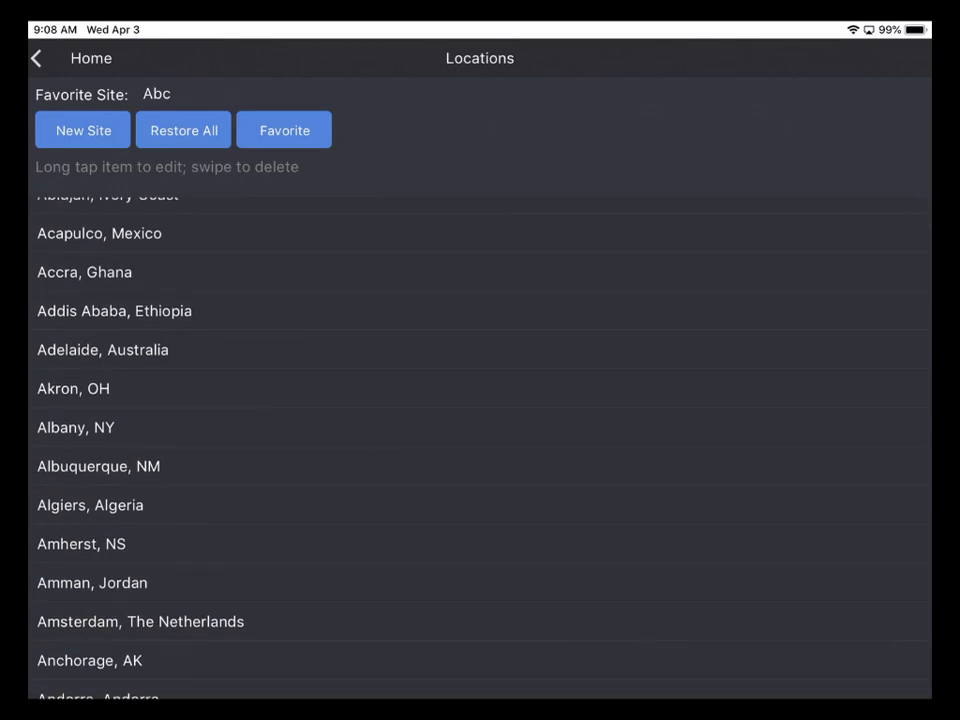
left_click(36, 58)
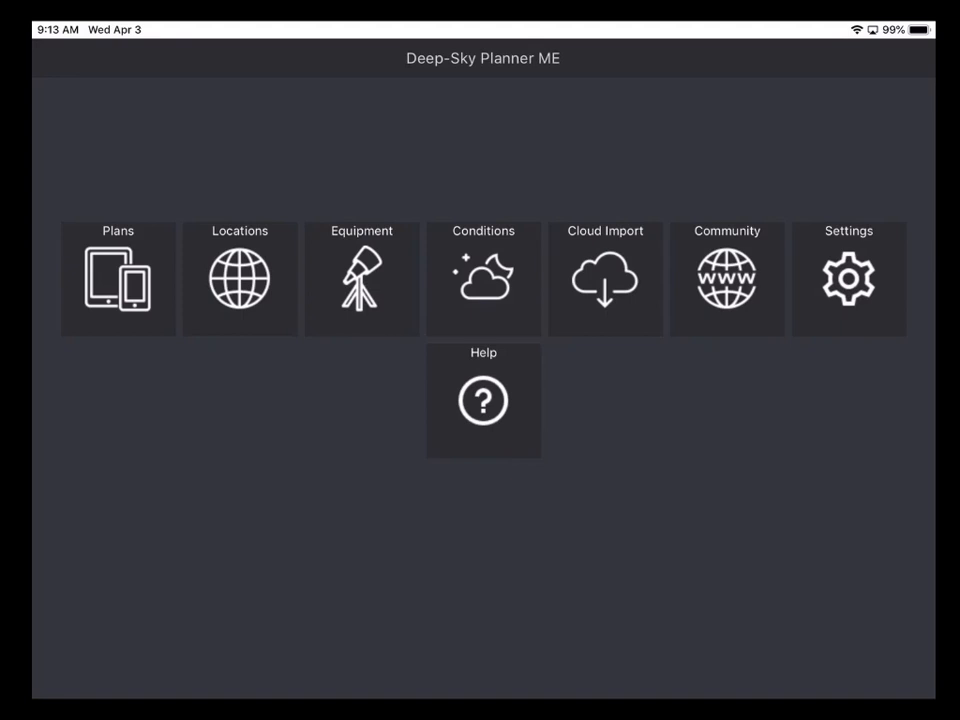
left_click(118, 278)
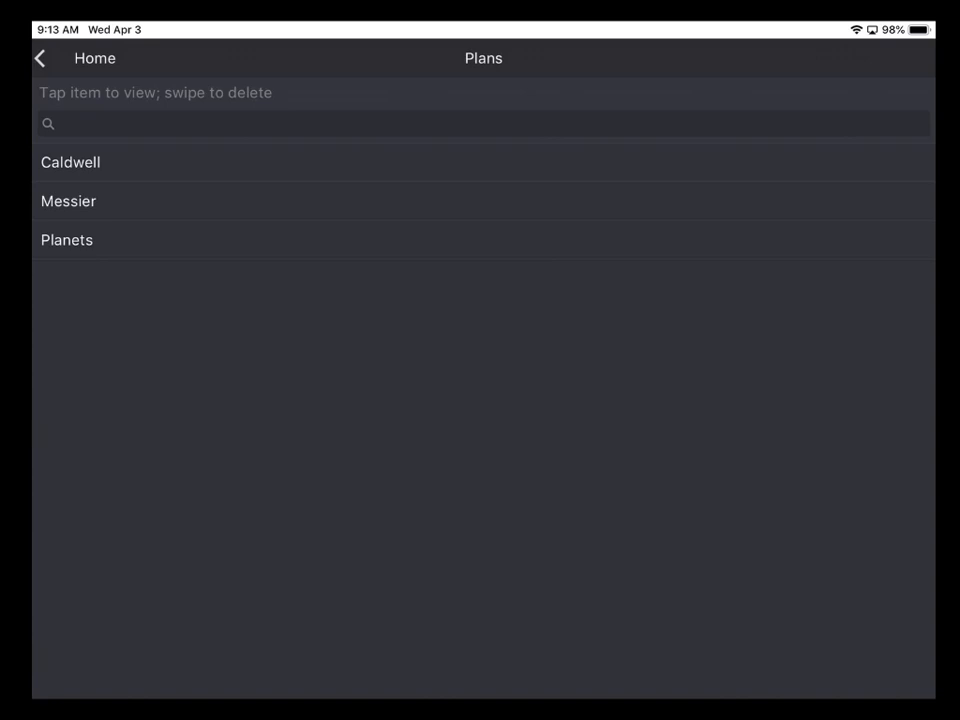
Select the Messier plan to list its 110 objects with M 1 details
left_click(68, 200)
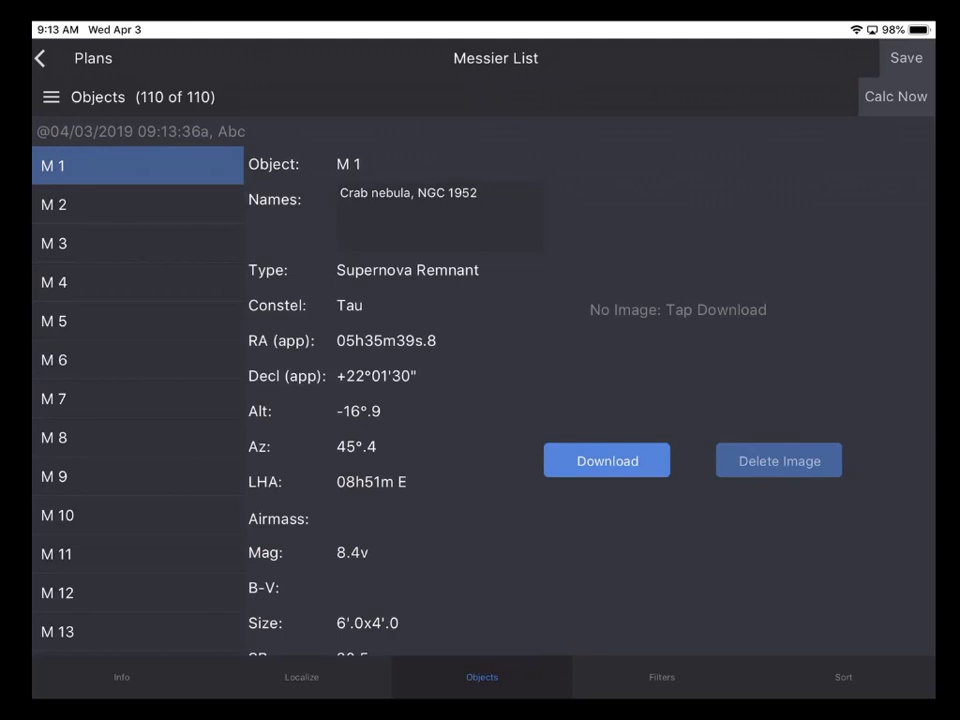
View M 5's details, then go to the plan's location and time settings
scroll("down", 3)
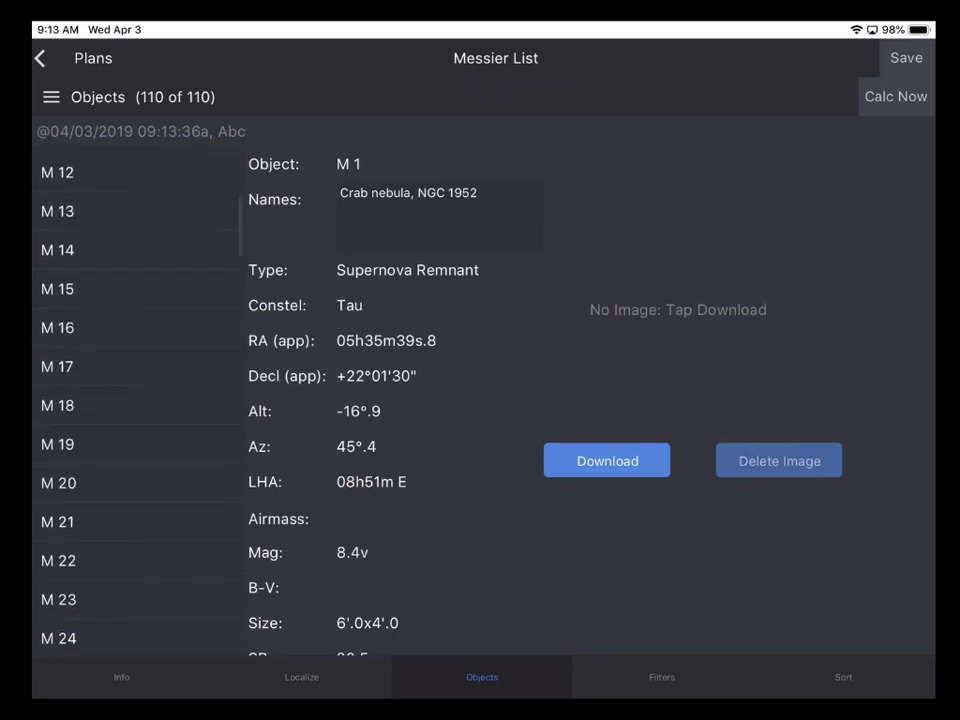
scroll("down", 3)
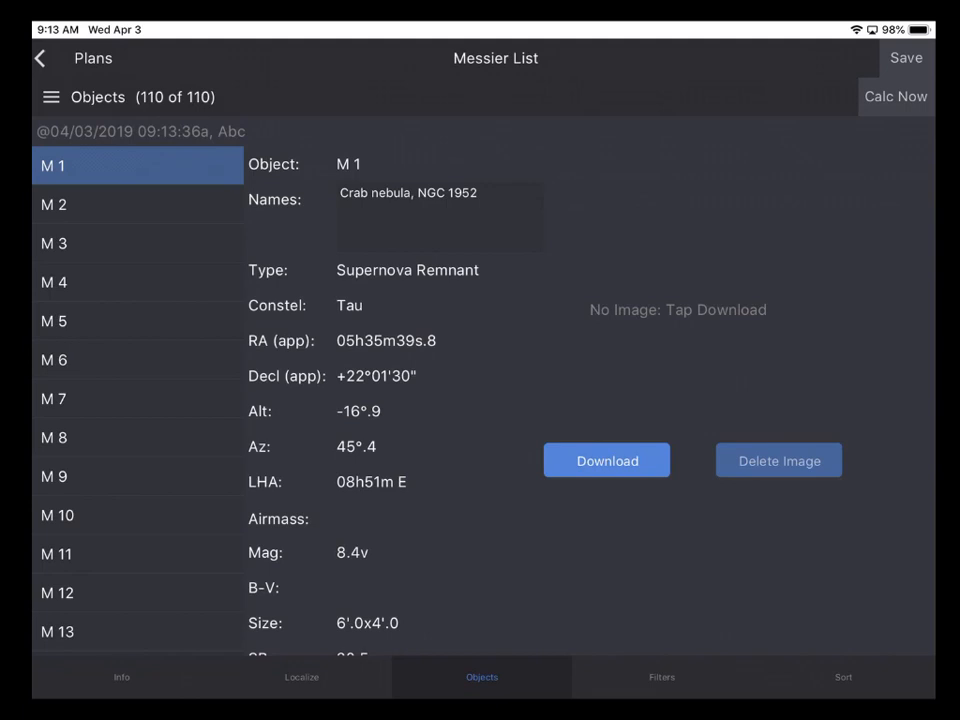
scroll("down", 3)
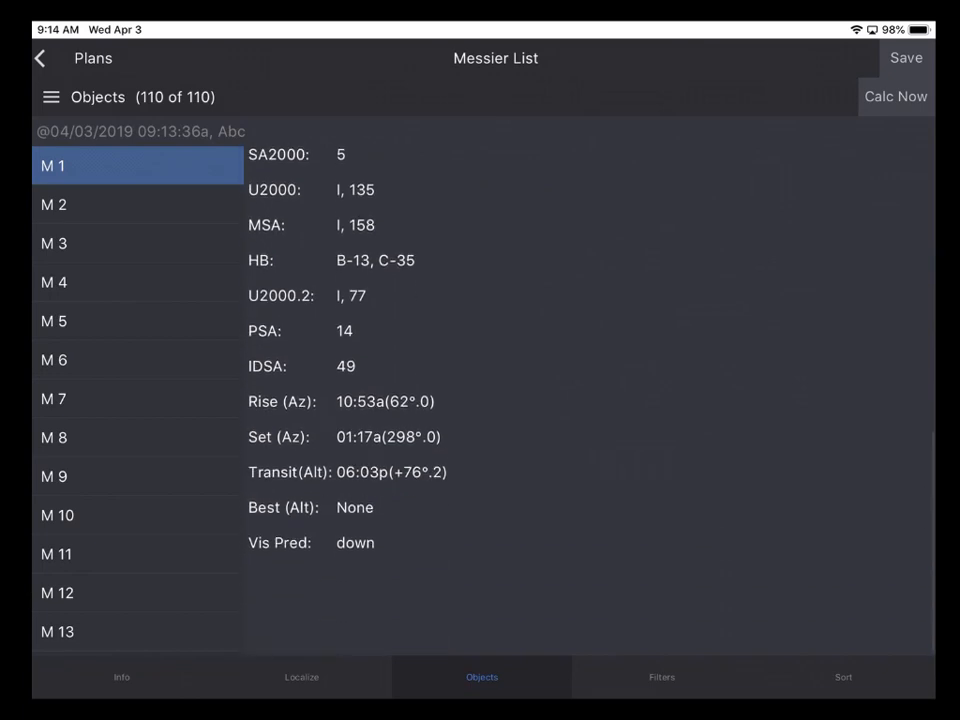
scroll("up", 3)
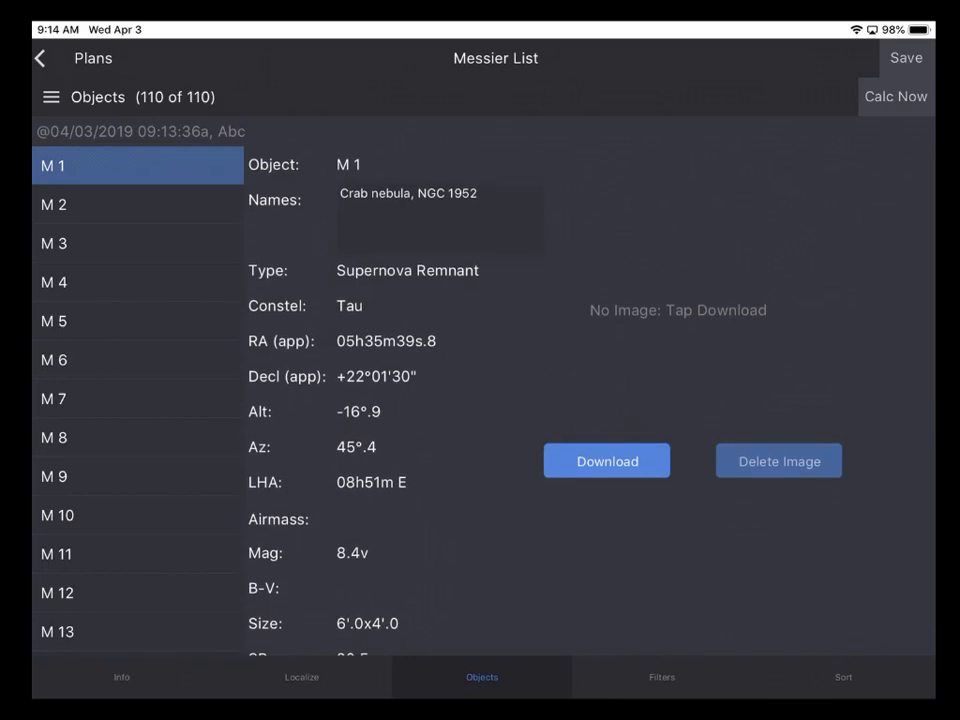
left_click(54, 320)
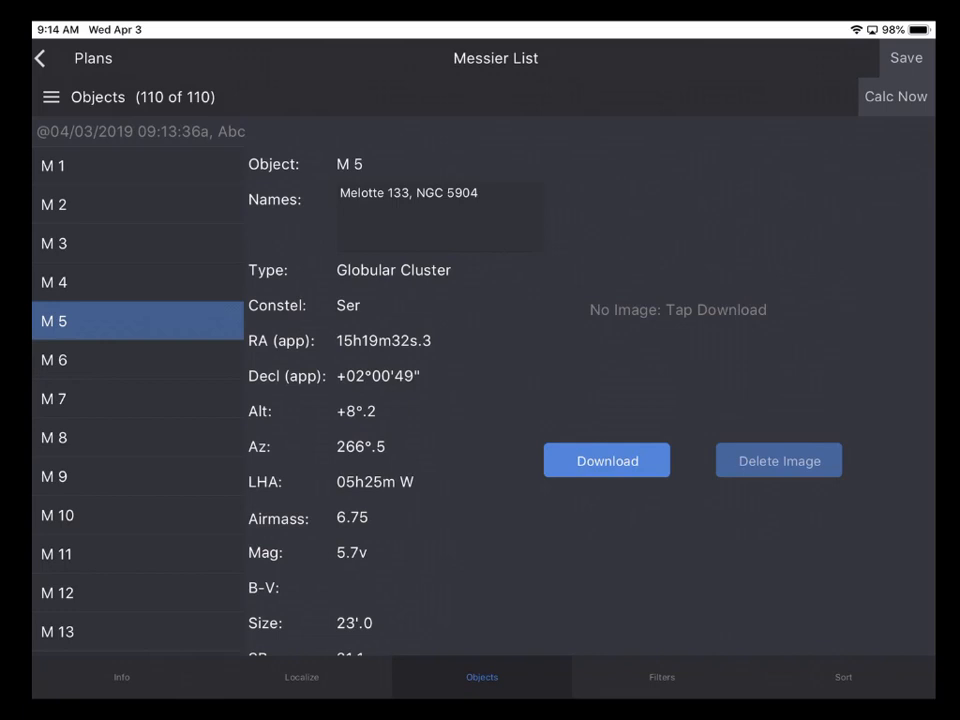
scroll("down", 3)
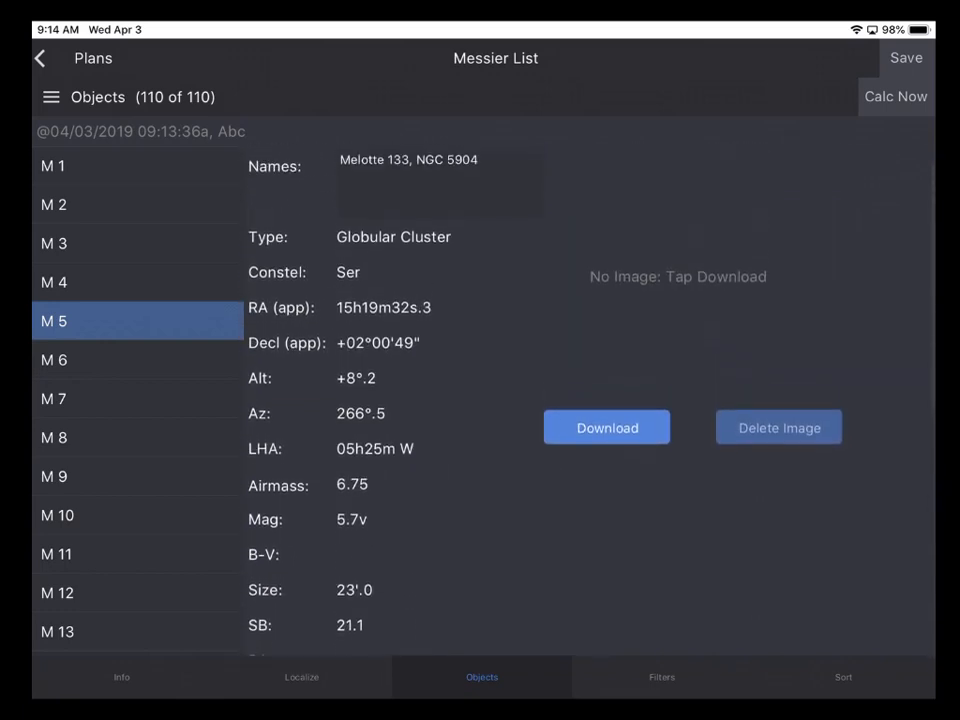
left_click(54, 164)
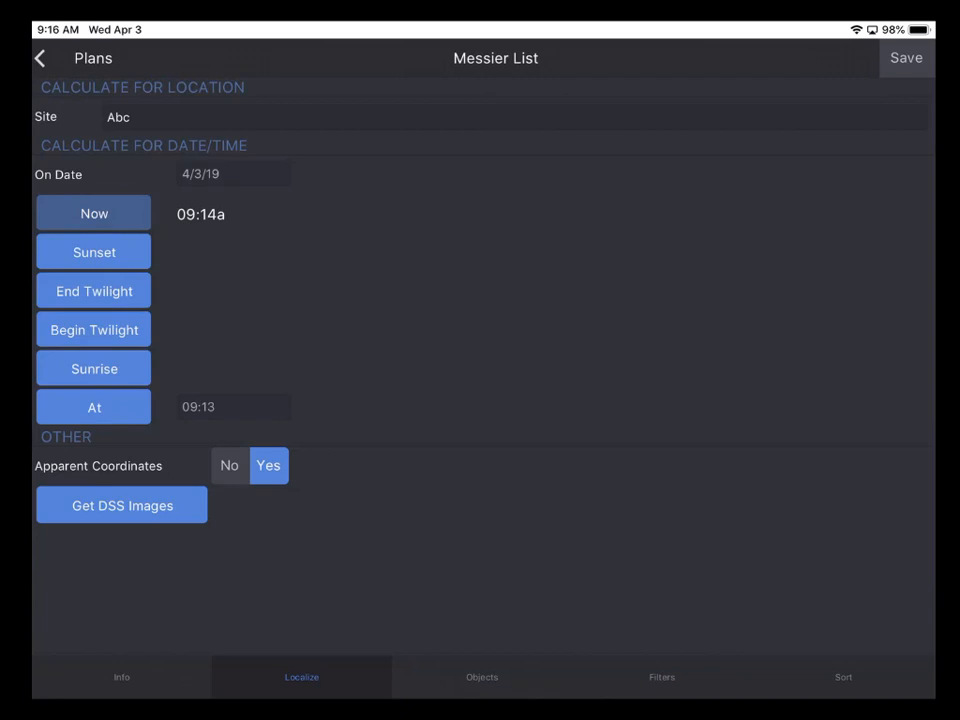
Set the calculation time to End Twilight, 09:06p, for site Abc on 4/3/19
left_click(92, 290)
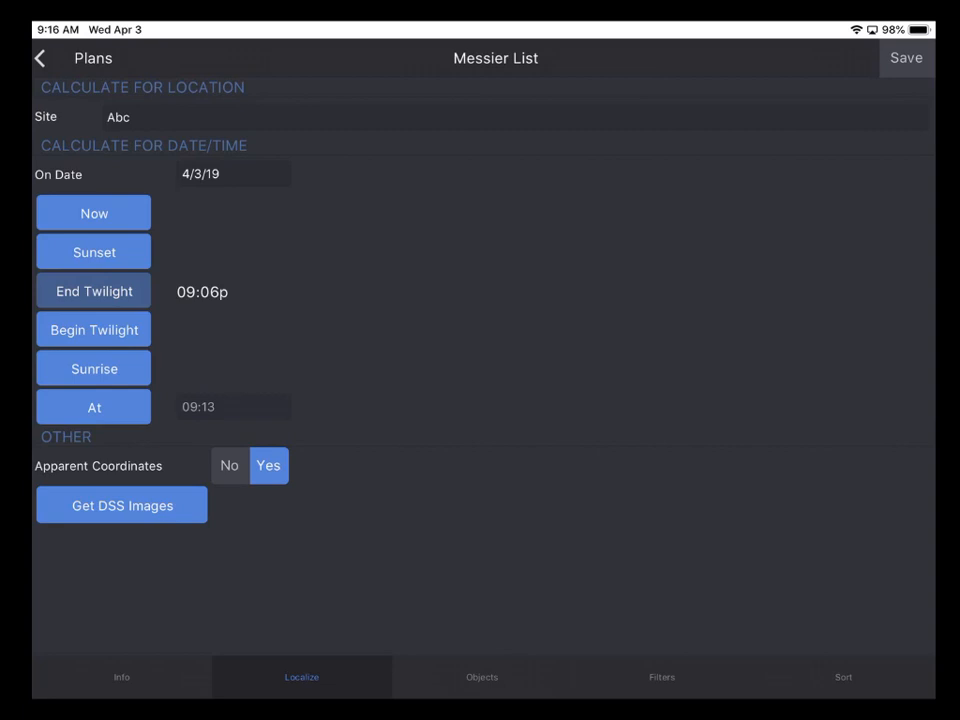
Set the calculation time back to Now, 09:17a at site Abc
left_click(92, 212)
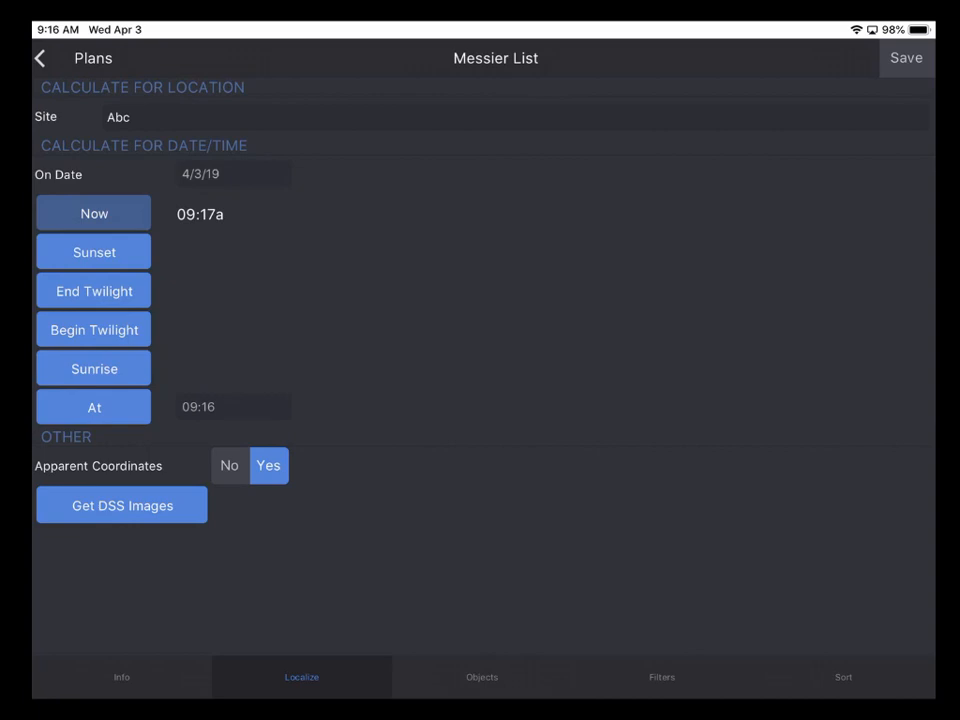
Return to the Messier object list recalculated for 09:17:43a at Abc
left_click(482, 676)
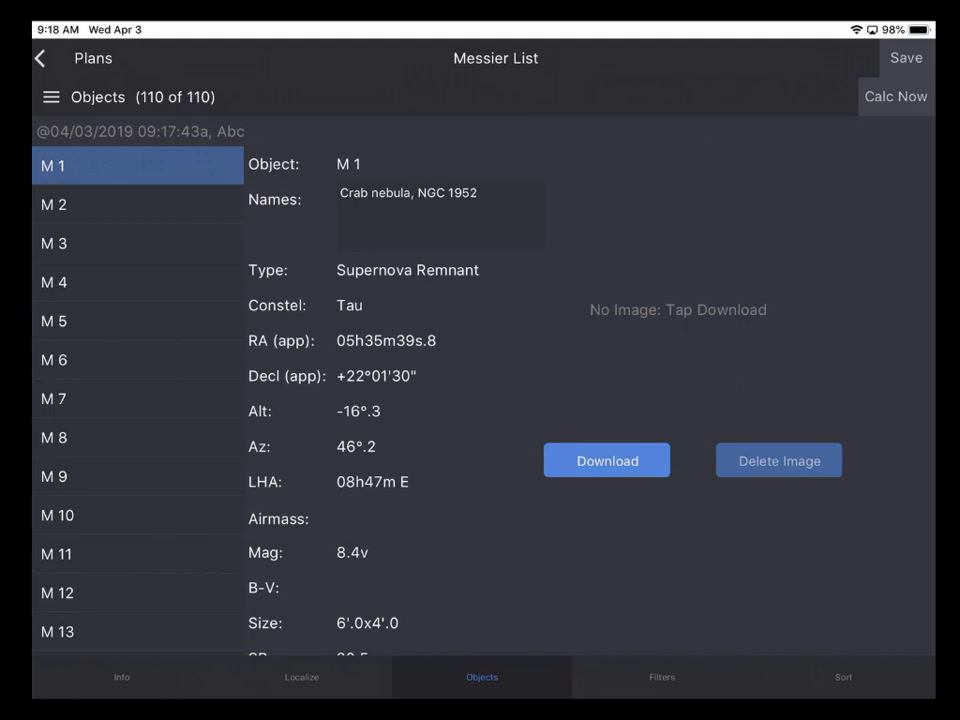
Download M 1's DSS image of the Crab Nebula, then move on to M 2's details
left_click(606, 460)
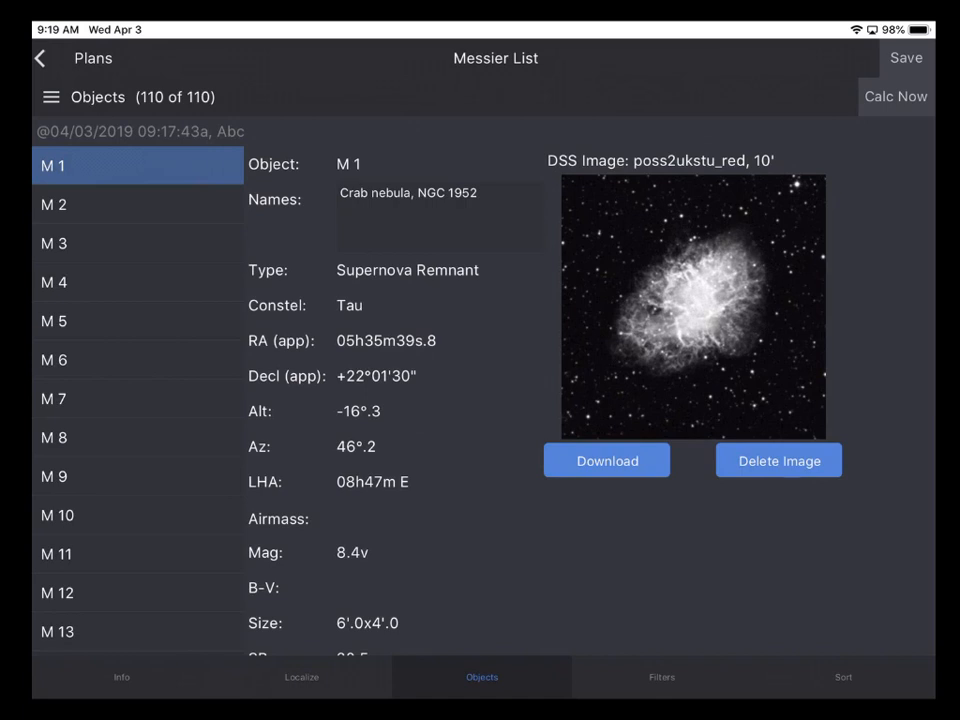
left_click(52, 204)
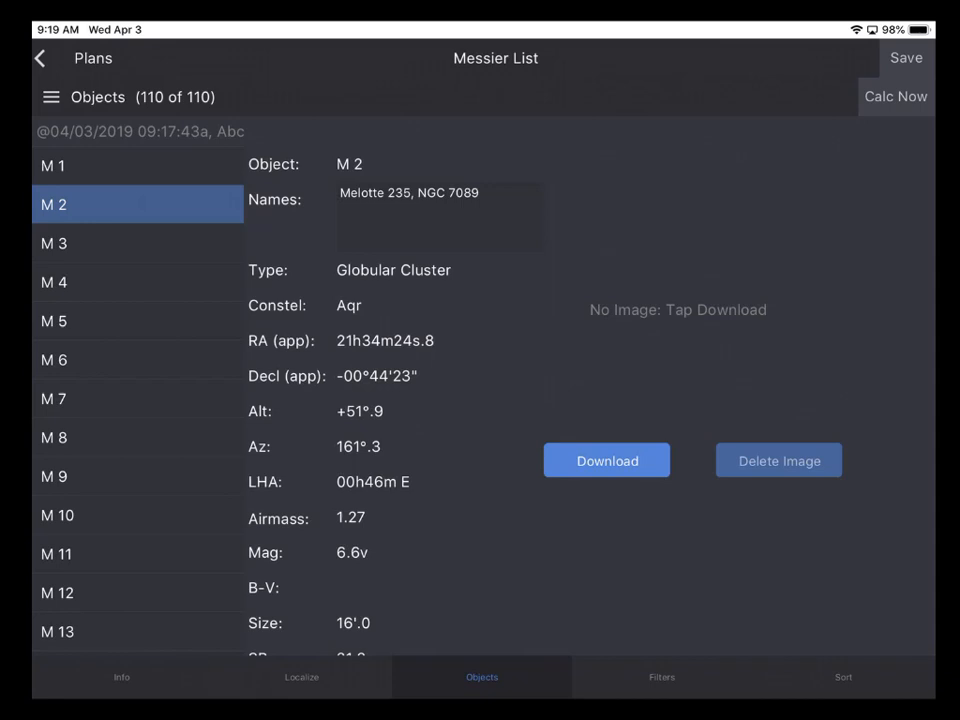
Show the Messier plan's Locate settings with site Abc, 4/3/19 and Now at 09:17a
left_click(300, 676)
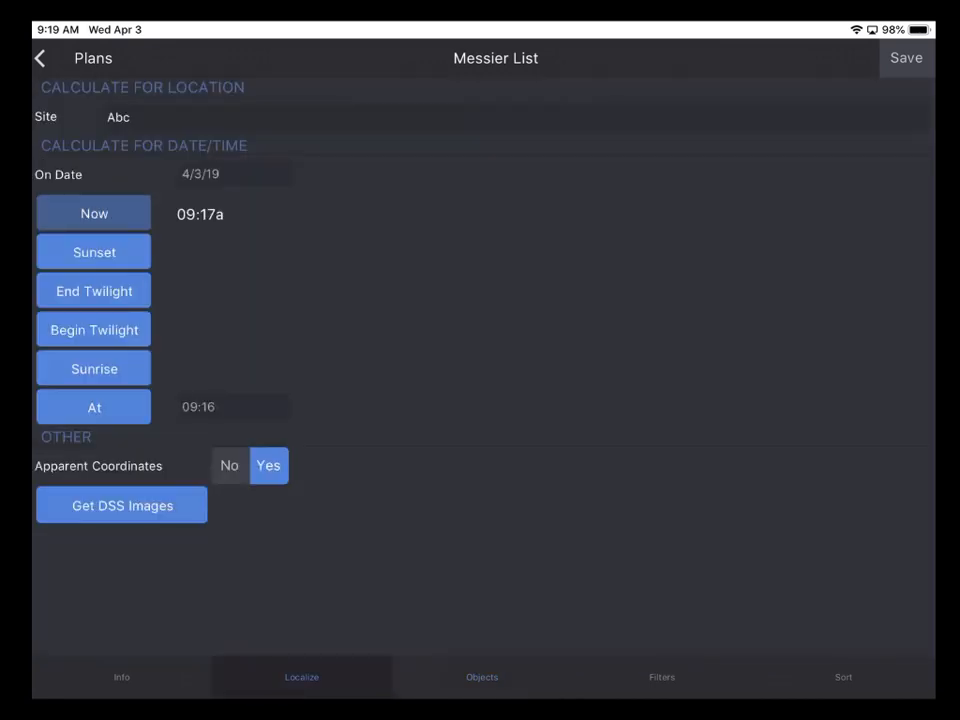
Review the 109-image bulk DSS download screen without starting it, then return to the recalculated object list
left_click(120, 504)
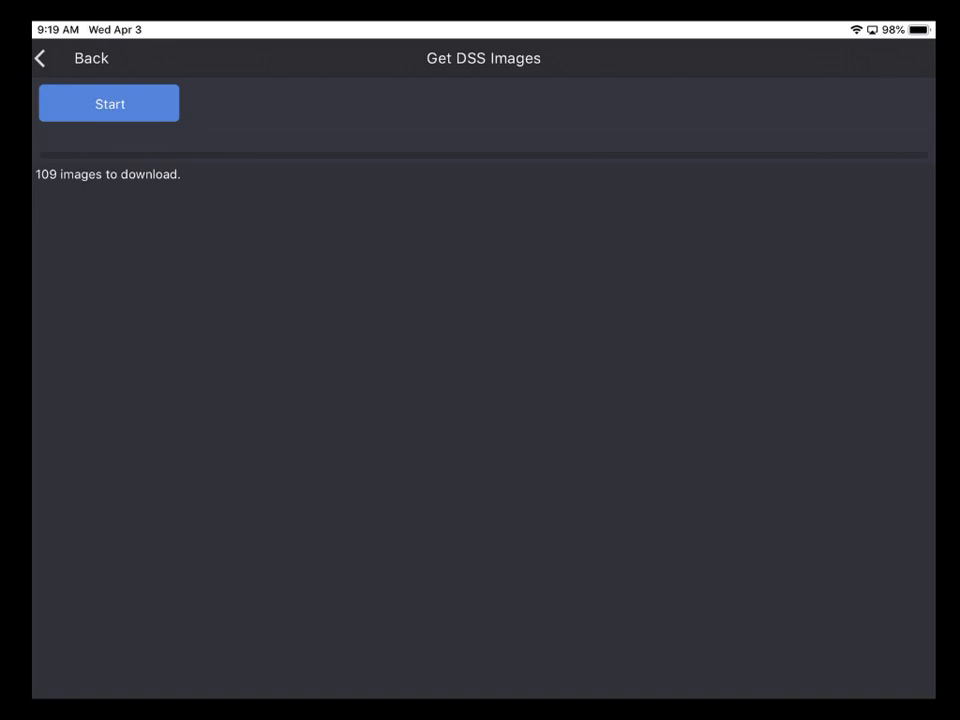
left_click(40, 56)
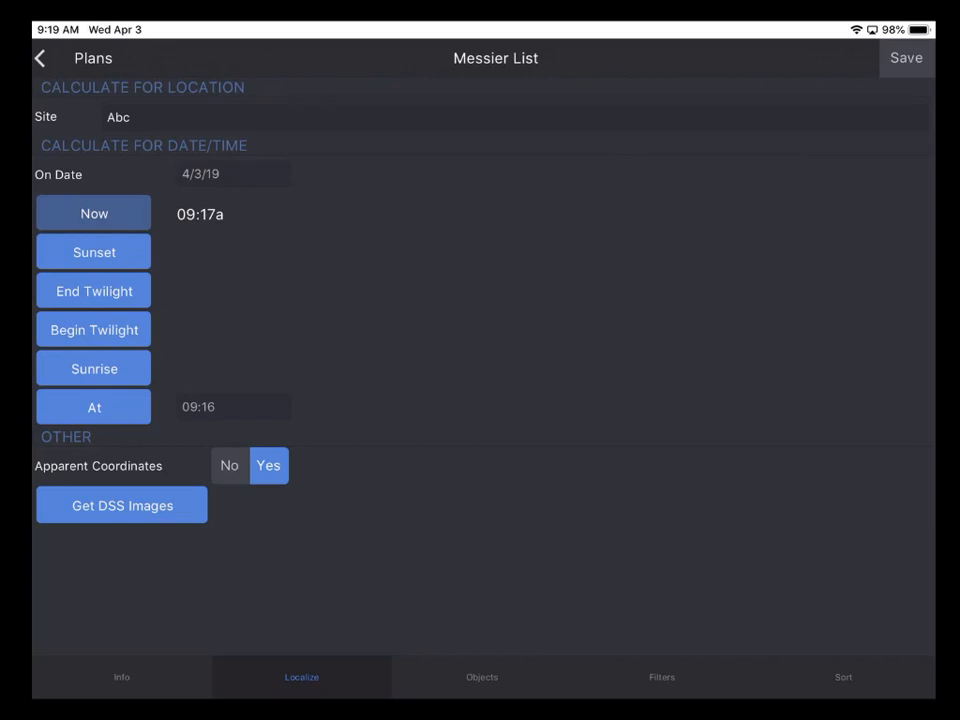
left_click(482, 676)
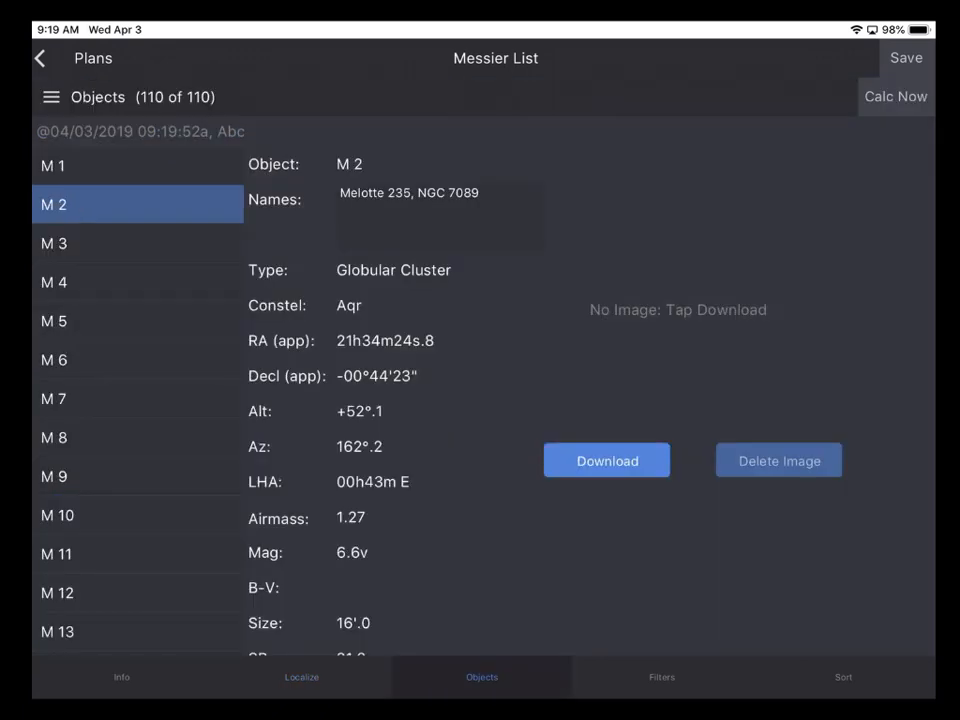